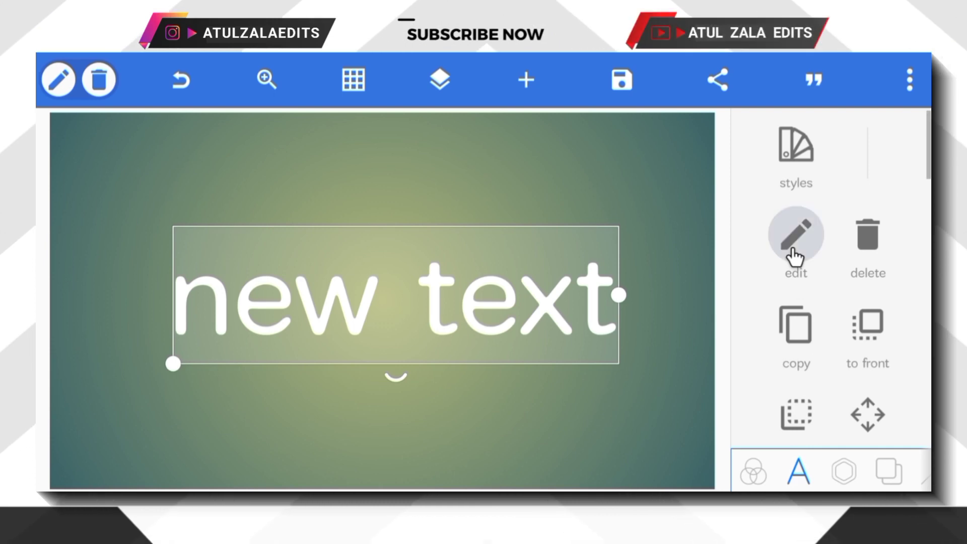
Change the placeholder text to NEON and bring up the font list.
click(794, 241)
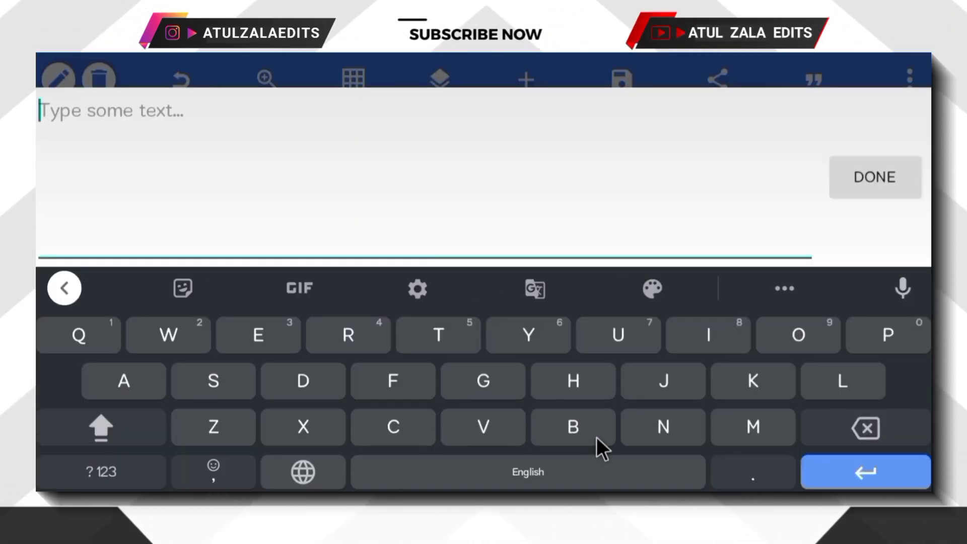
click(874, 178)
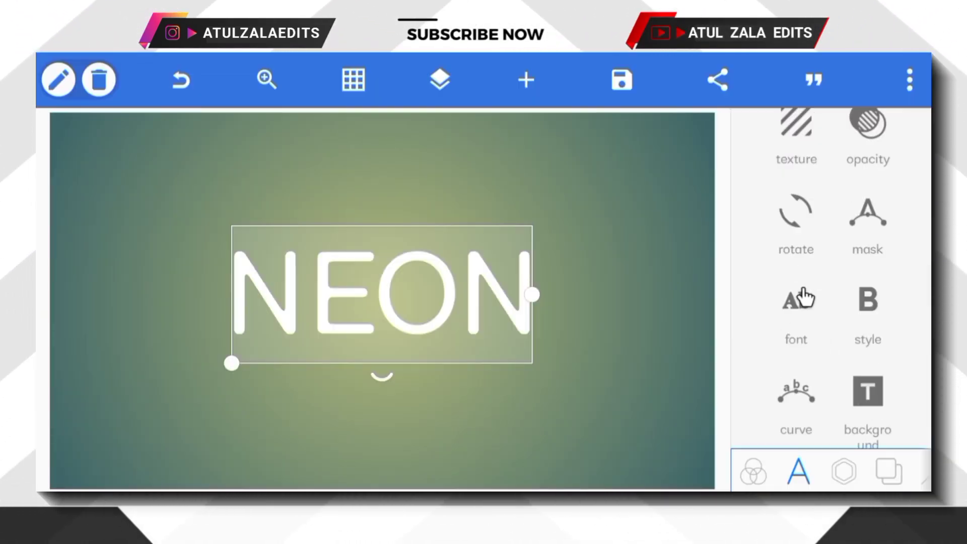
click(796, 299)
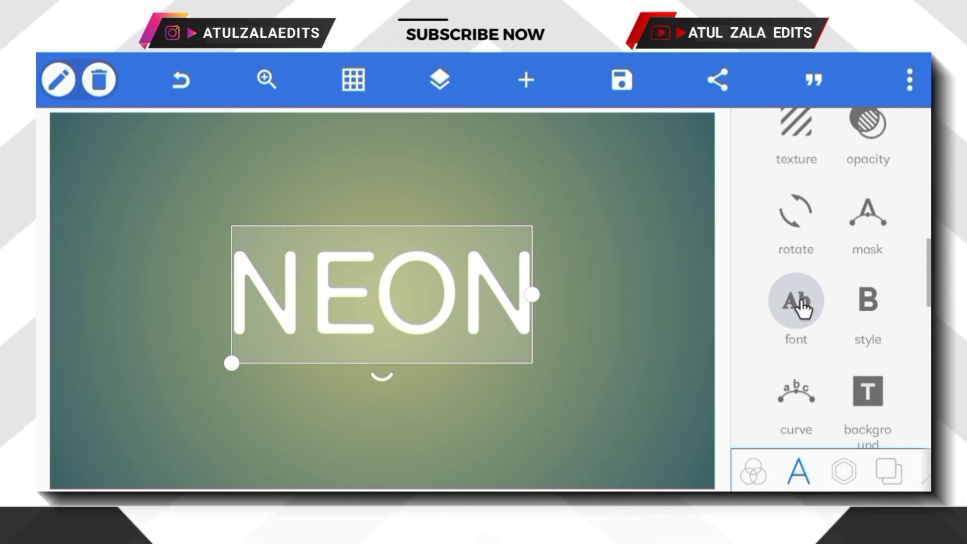
click(795, 302)
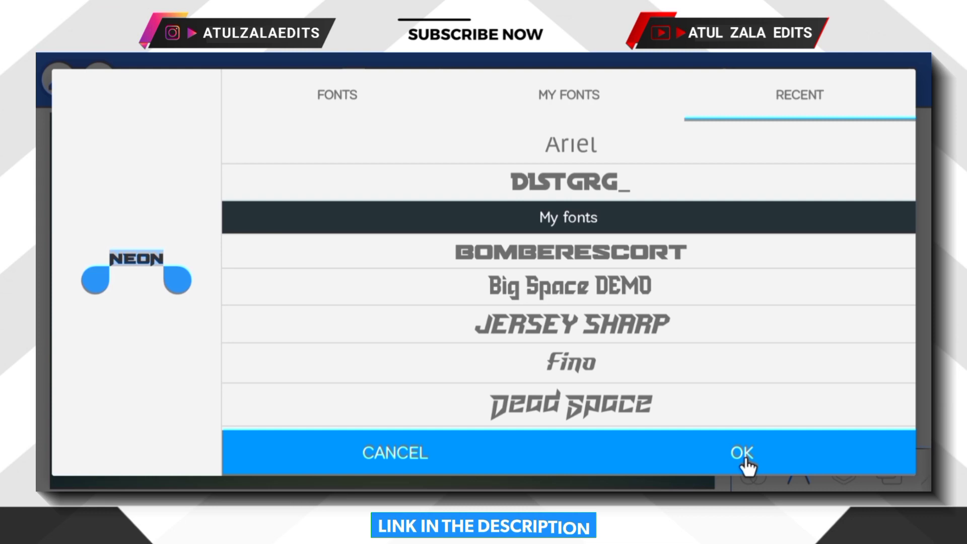
Apply the angular font to NEON, make it italic, and add right padding.
click(741, 452)
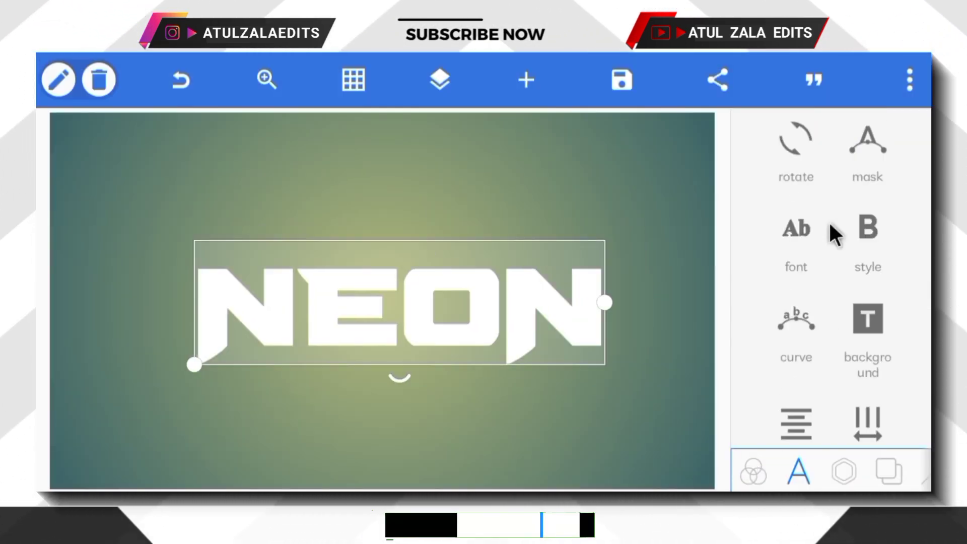
click(867, 241)
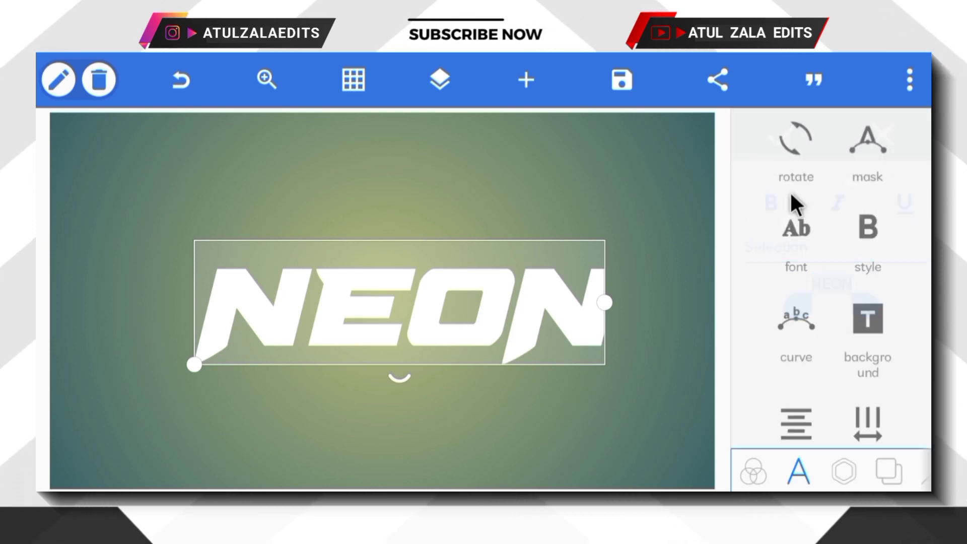
scroll(down, 3)
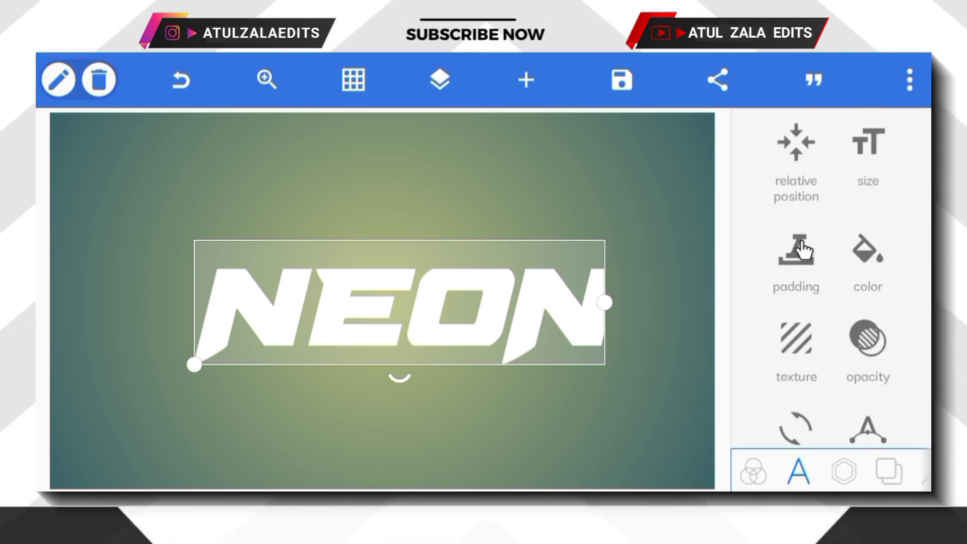
click(796, 253)
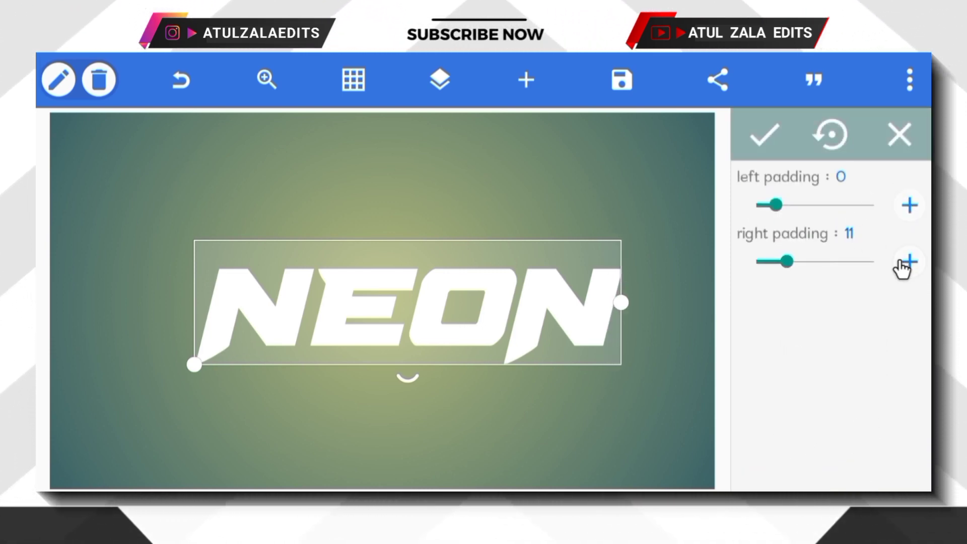
click(763, 134)
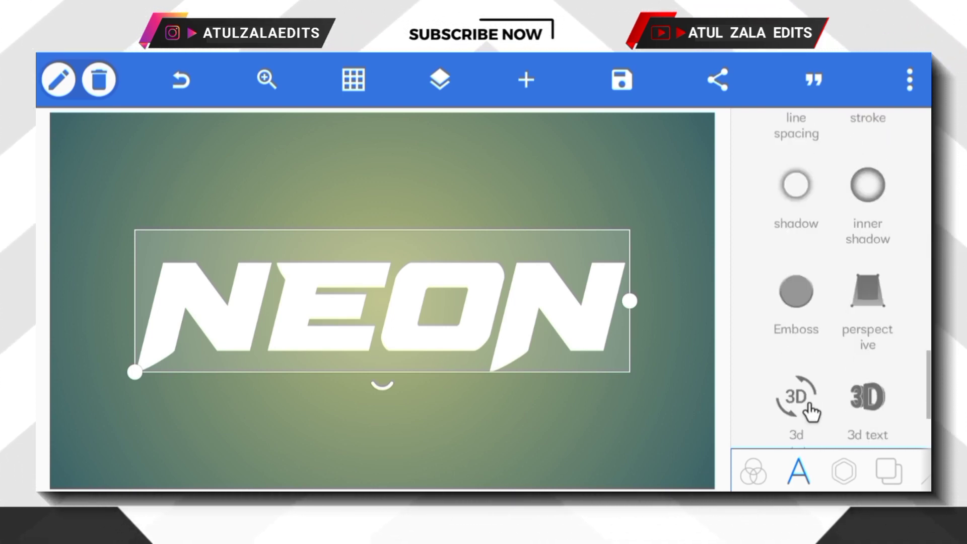
Enable 3D on NEON with depth around 5, coloured bright green #01FF27.
click(795, 398)
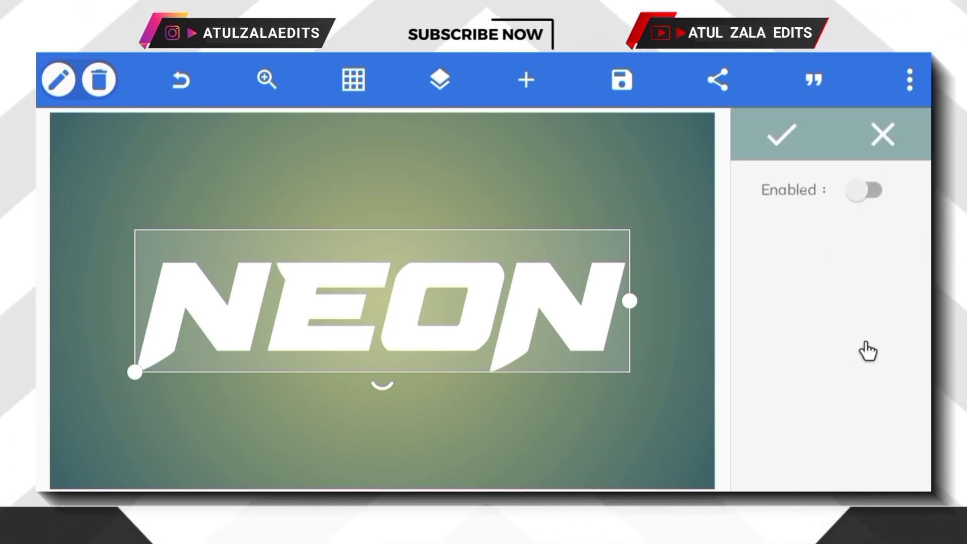
click(865, 190)
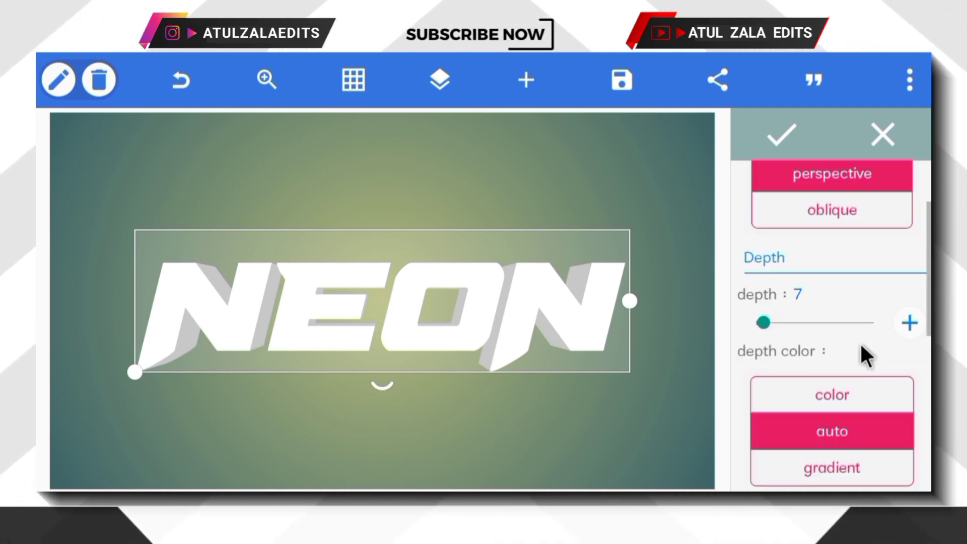
drag(763, 323, 763, 323)
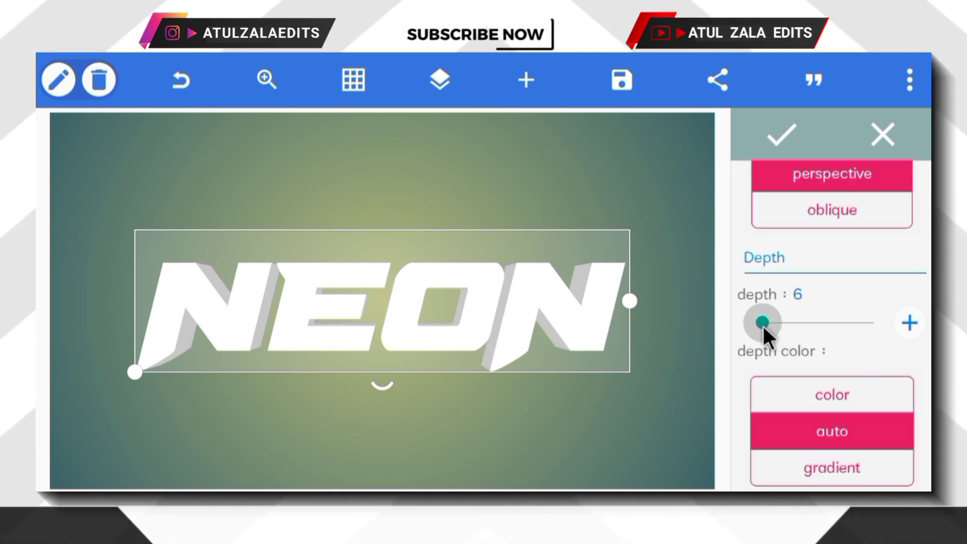
drag(765, 322, 744, 322)
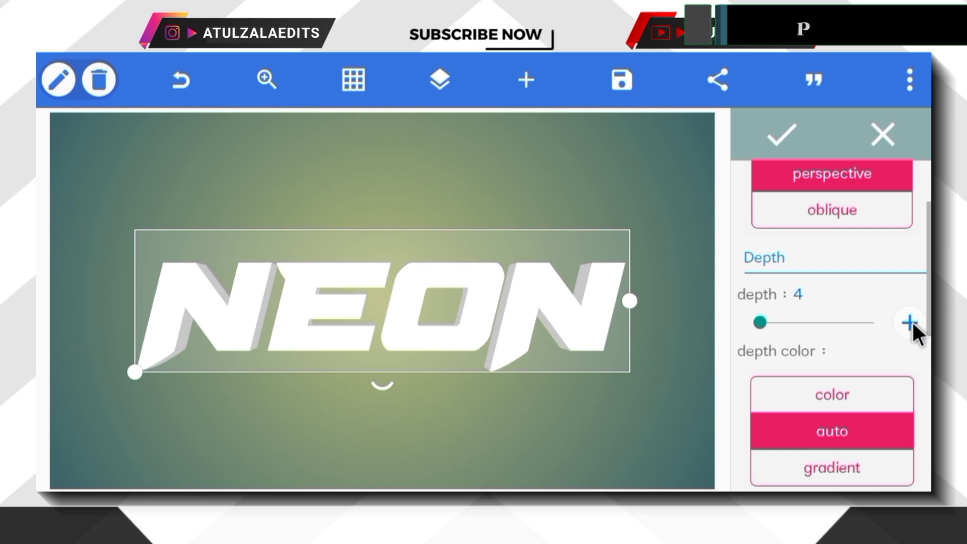
click(907, 322)
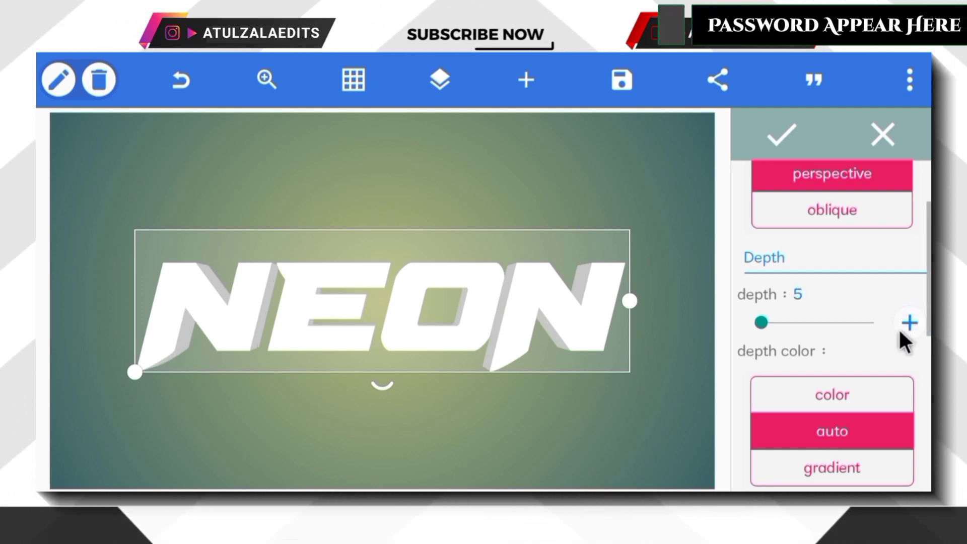
scroll(down, 3)
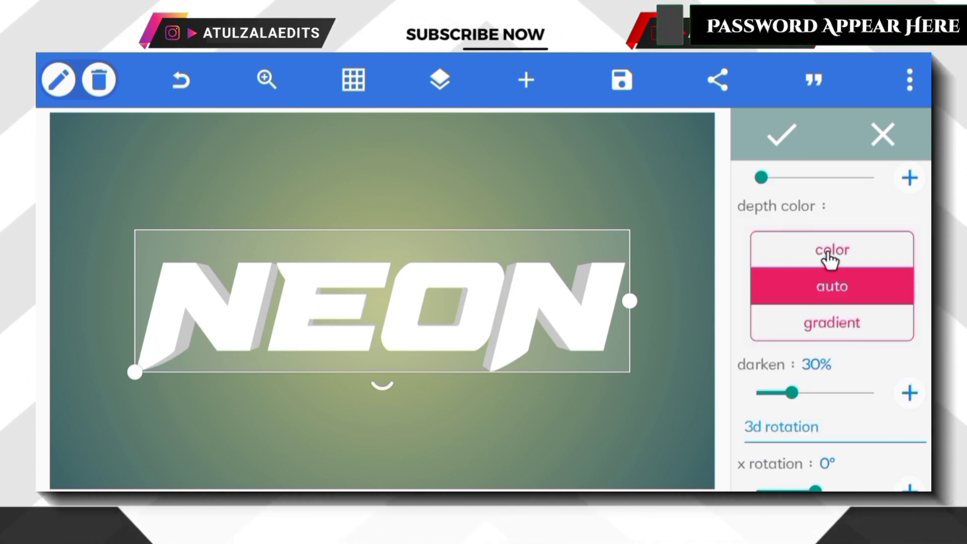
click(831, 249)
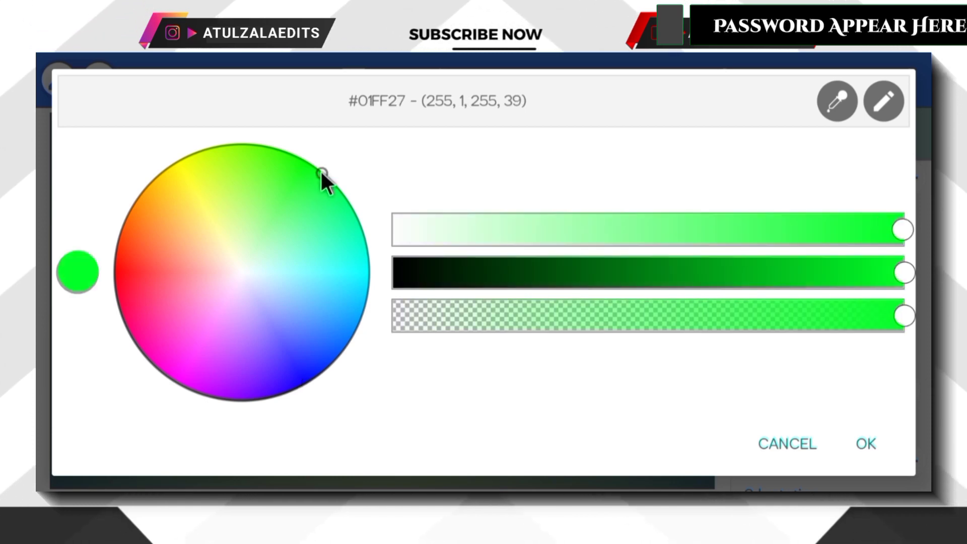
click(864, 444)
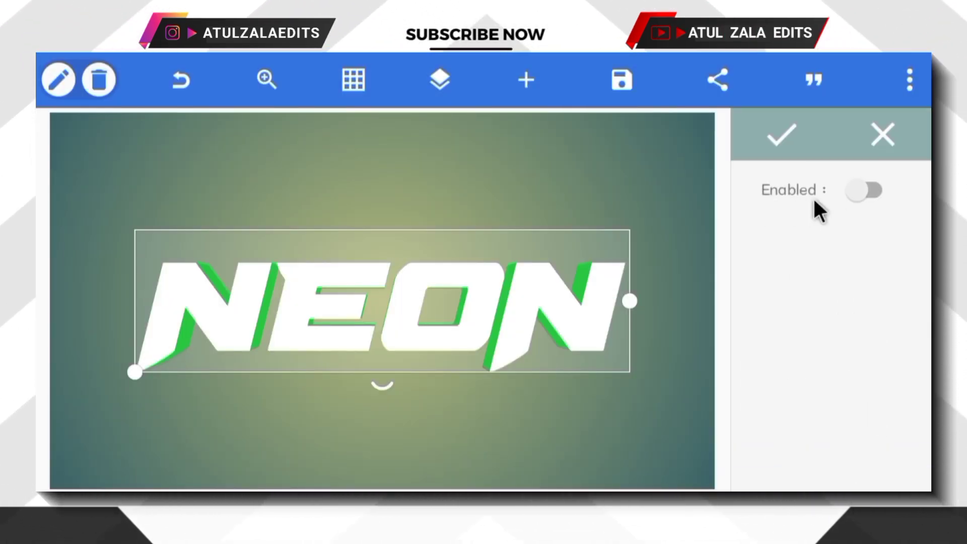
Enable the green shadow on NEON and review its settings.
click(865, 190)
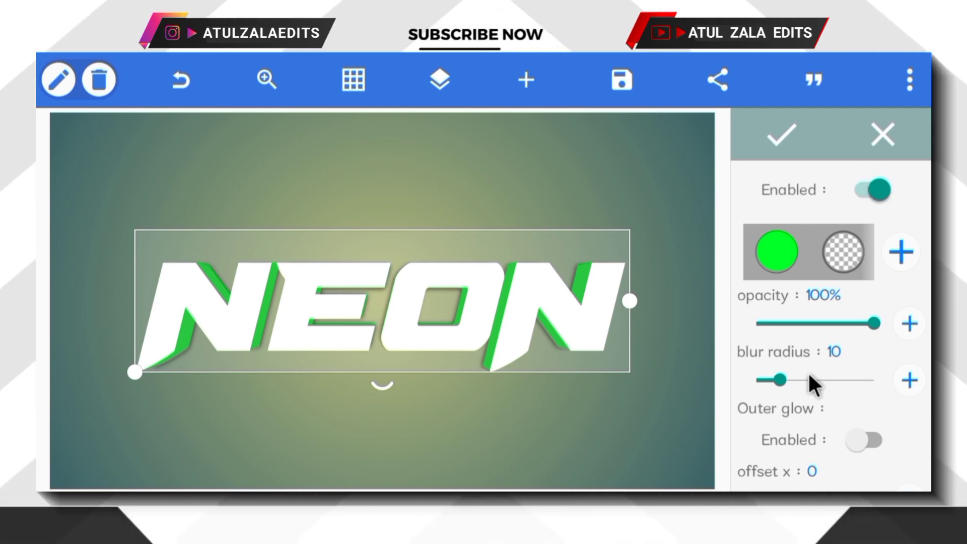
scroll(down, 3)
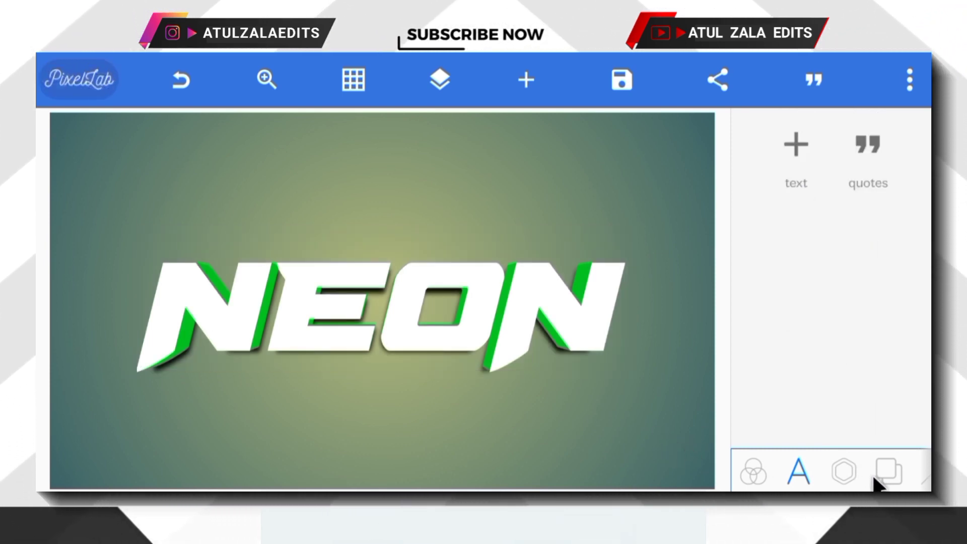
Set the canvas background to solid black #000000.
click(886, 471)
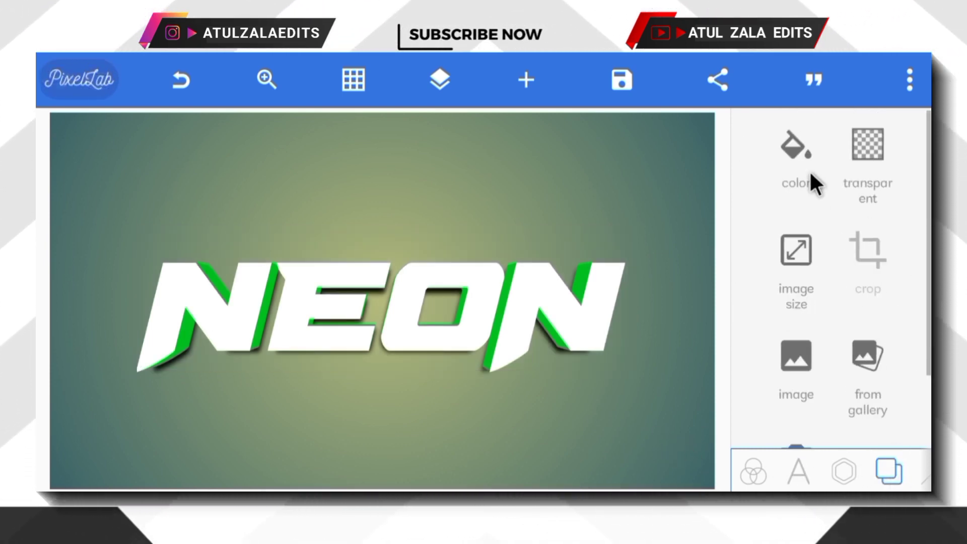
click(796, 148)
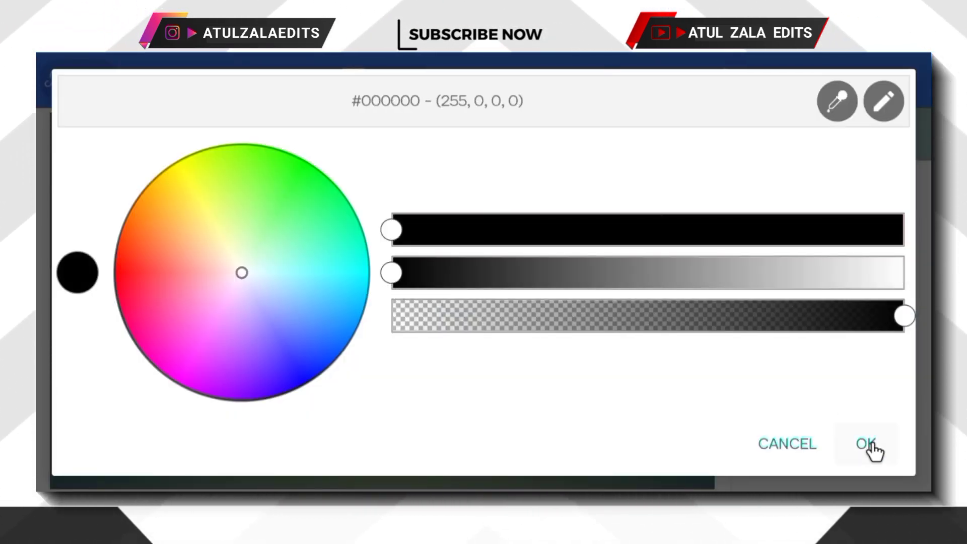
click(865, 443)
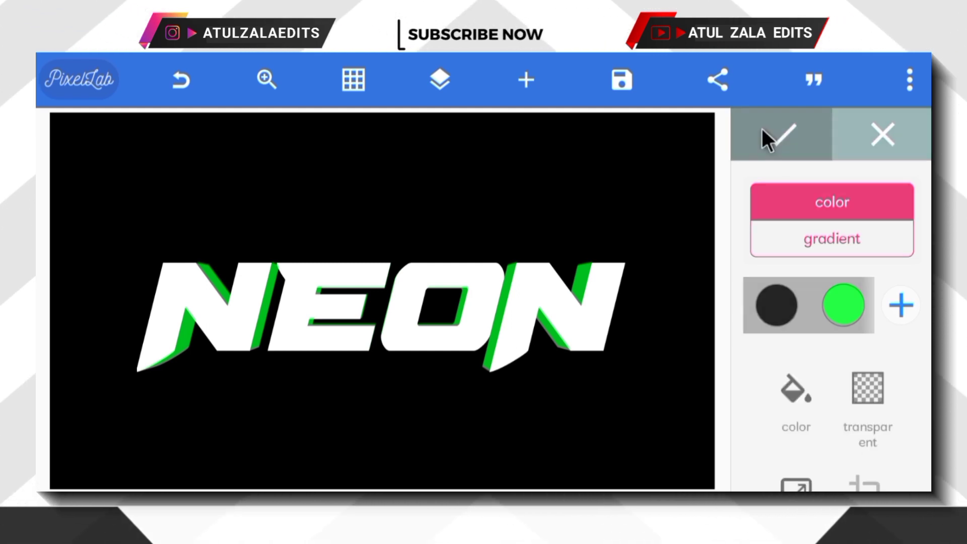
click(780, 134)
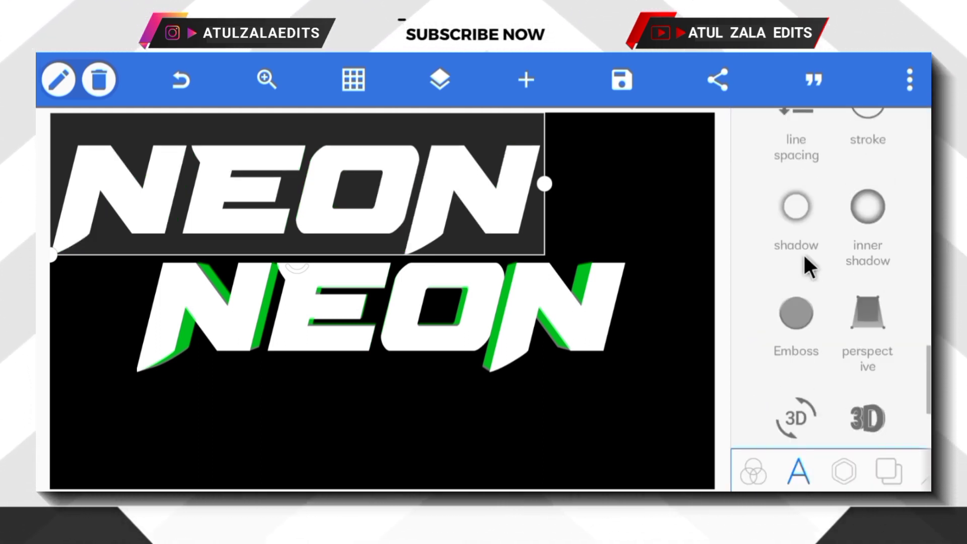
Give the copied NEON a wide, softened green shadow with outer glow on.
click(795, 206)
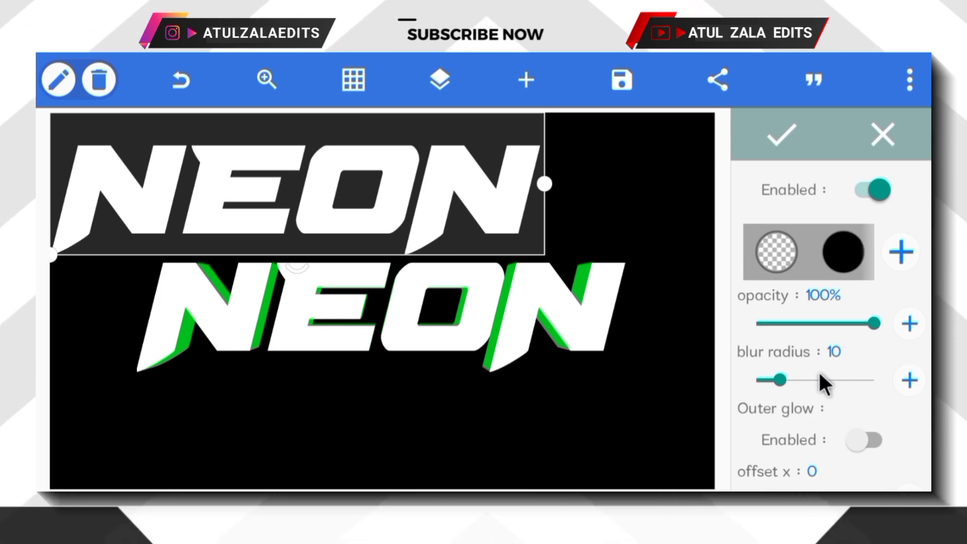
click(828, 252)
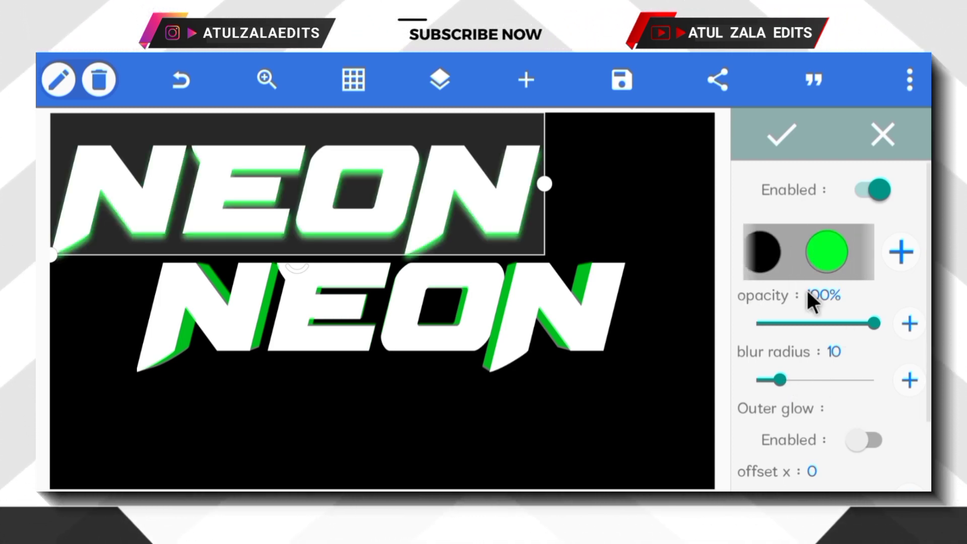
drag(783, 379, 876, 358)
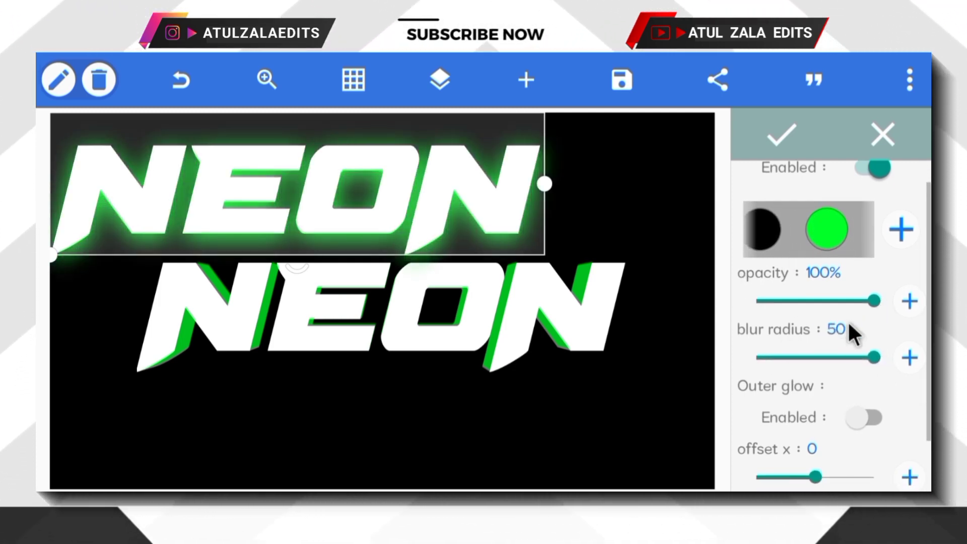
drag(865, 300, 800, 300)
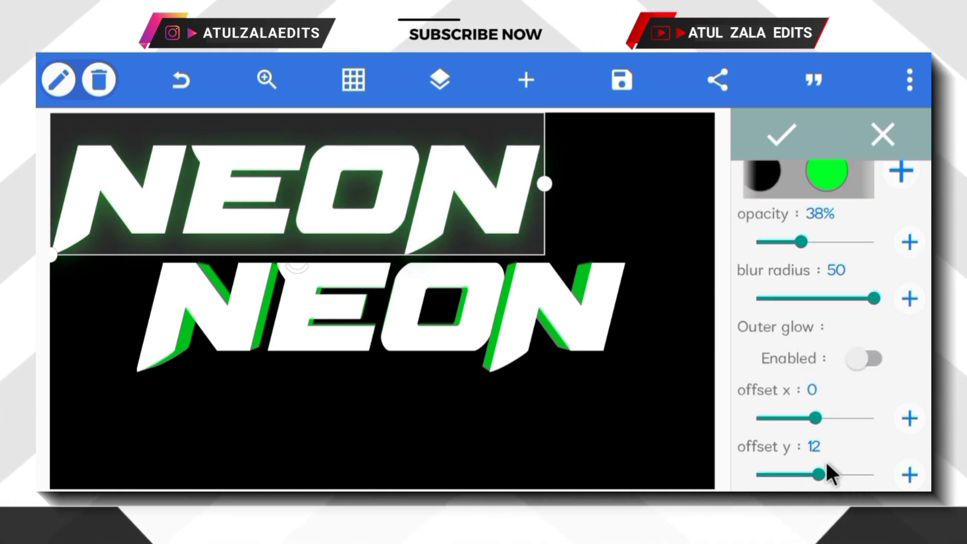
click(866, 358)
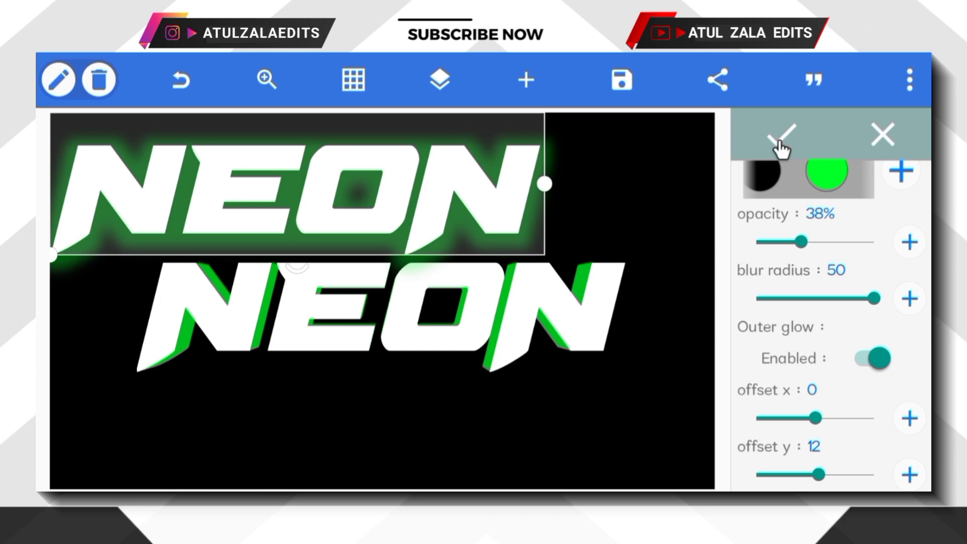
click(782, 134)
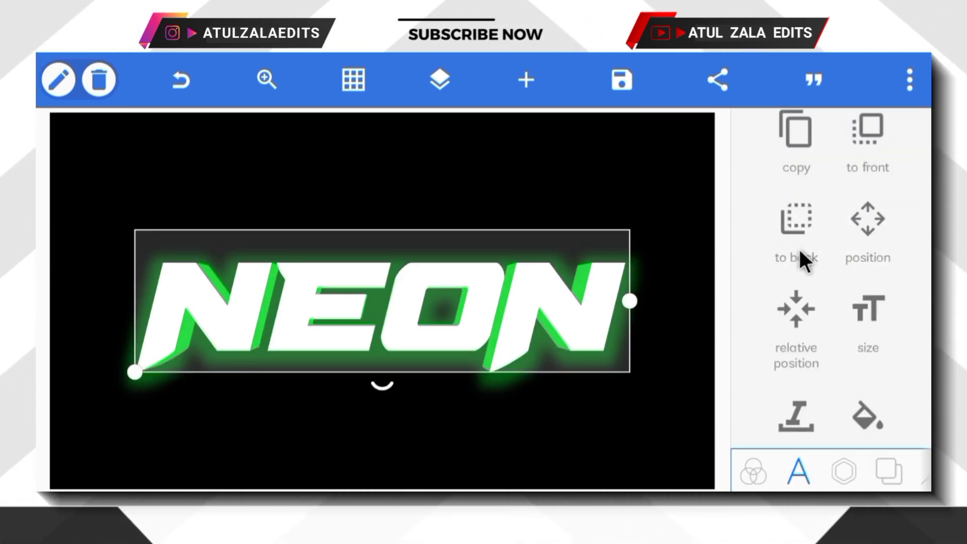
Add green glow to the copy and align it over the original NEON.
scroll(down, 3)
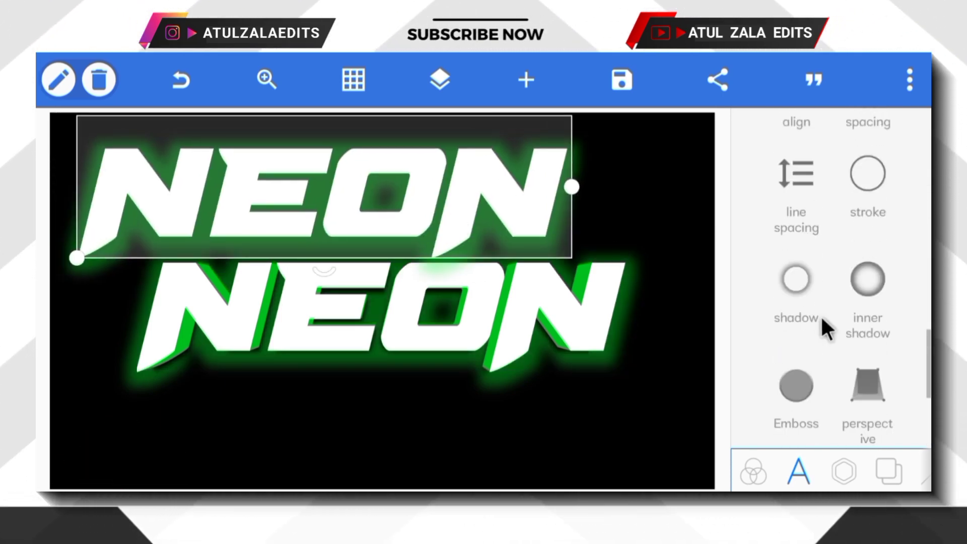
click(796, 280)
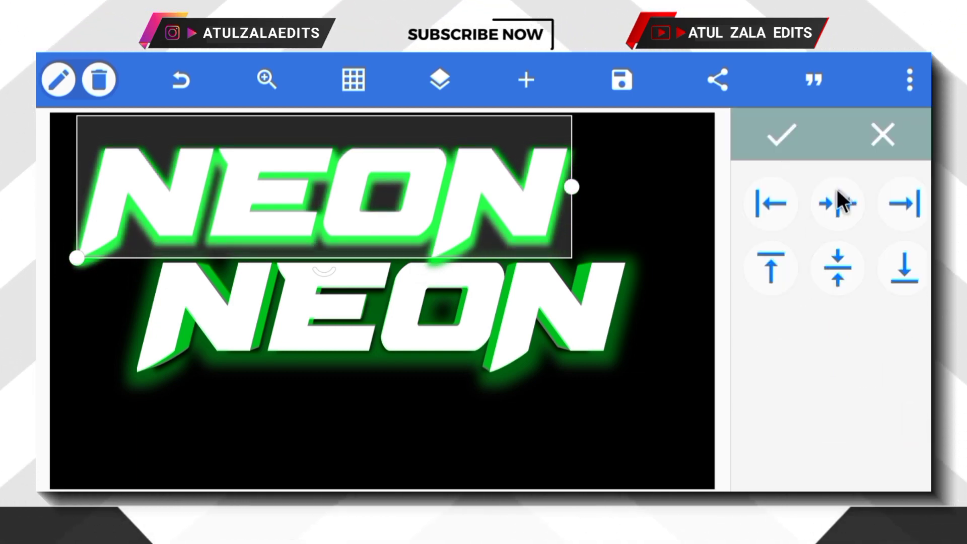
click(780, 135)
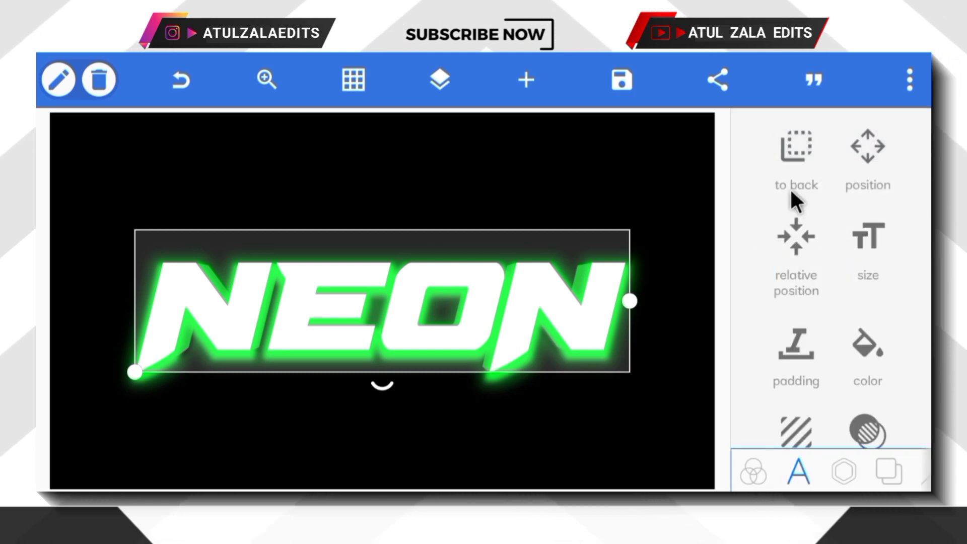
click(439, 80)
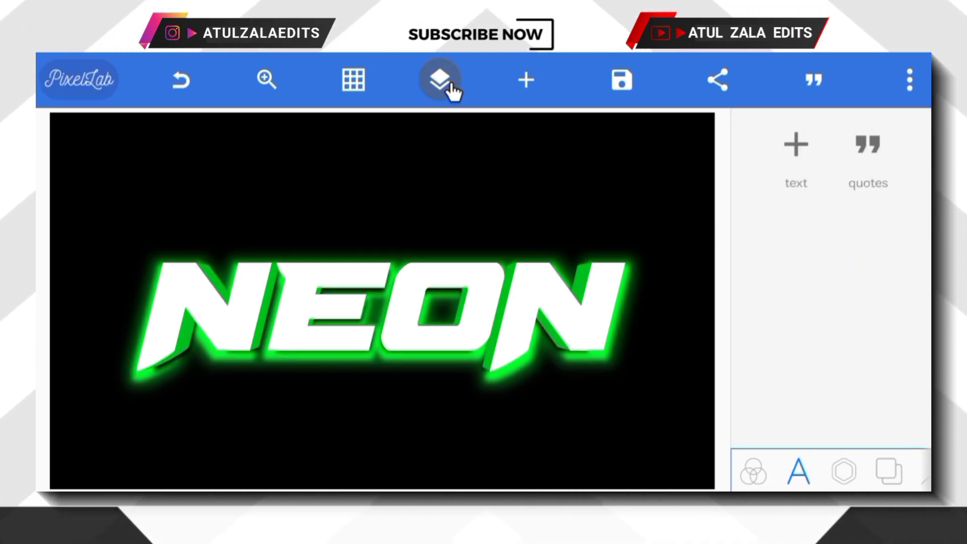
Select NEON from the layers and change its fill colour to black.
click(439, 79)
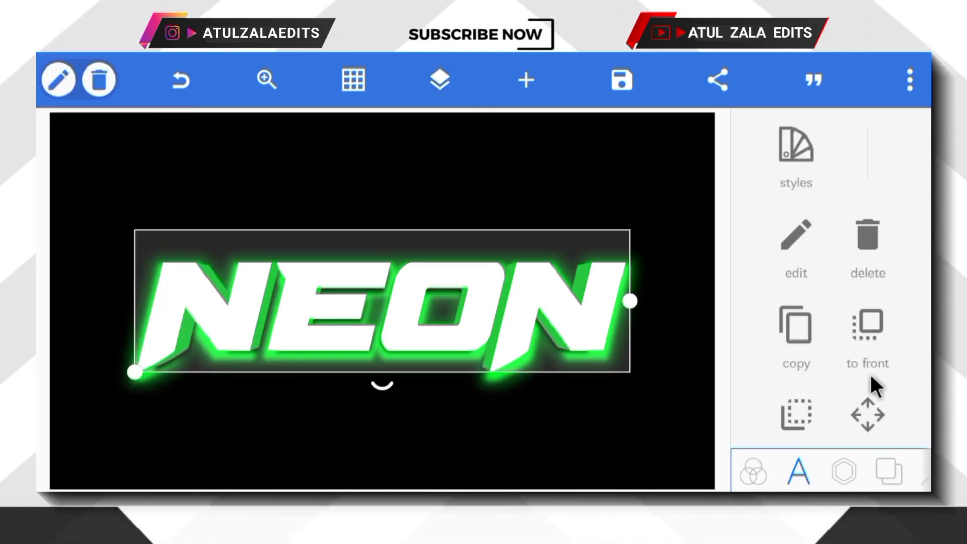
scroll(down, 3)
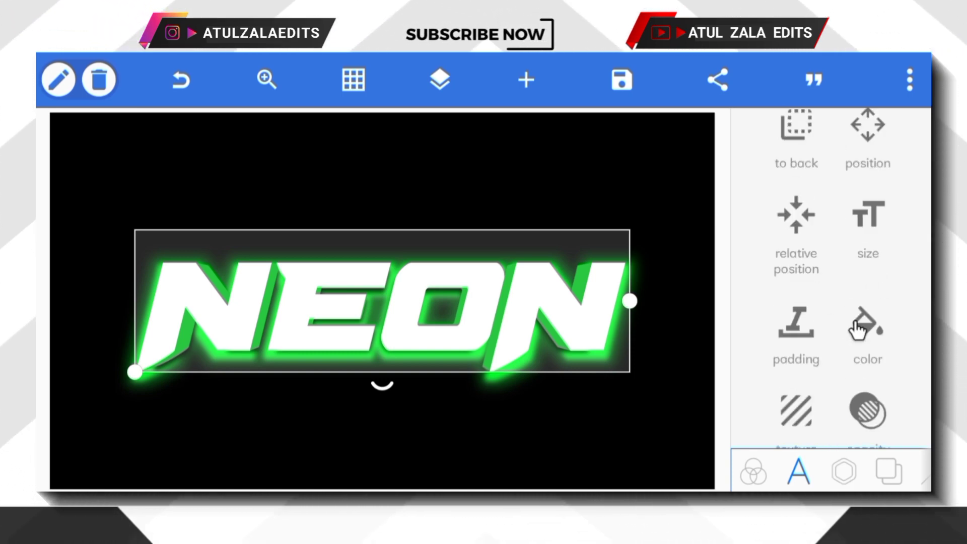
click(866, 324)
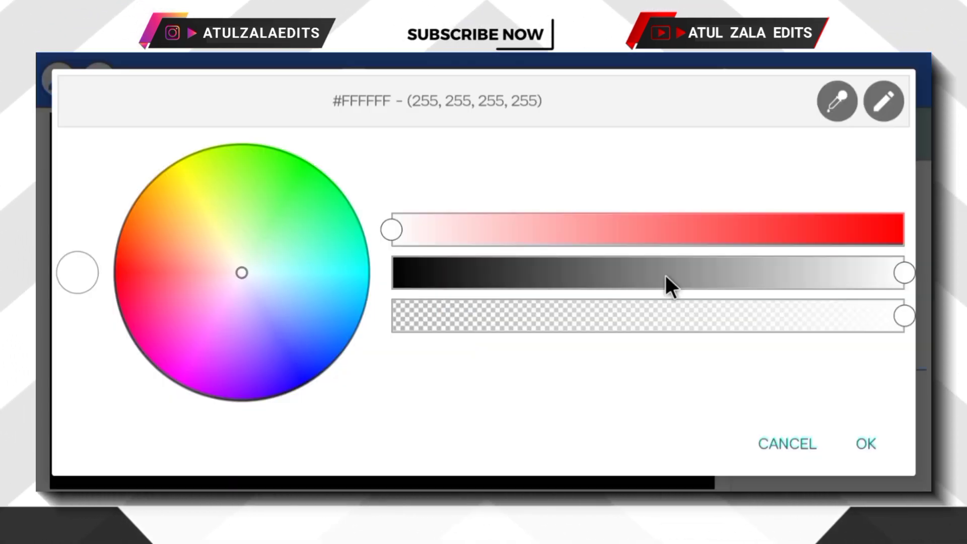
click(864, 443)
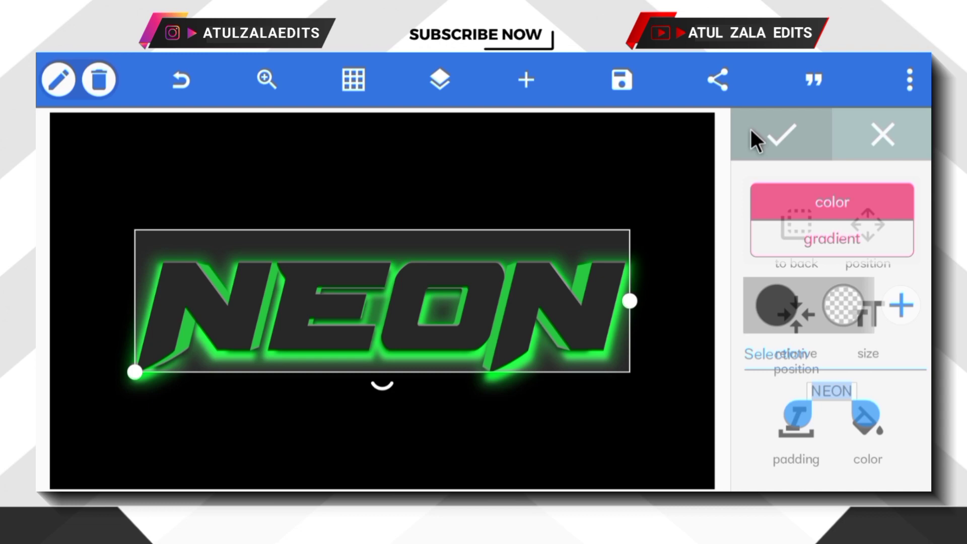
click(439, 80)
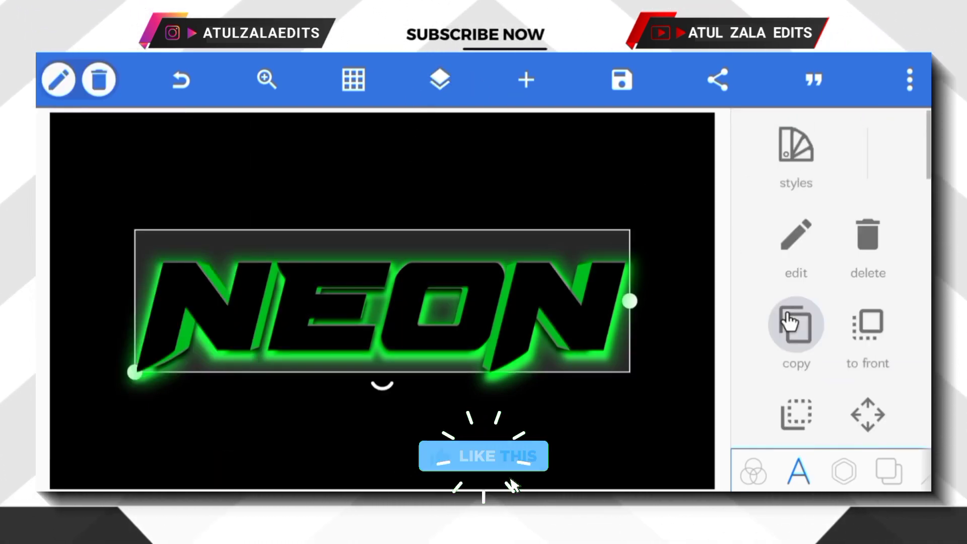
Duplicate the black NEON text and set the copy's fill fully transparent.
click(796, 333)
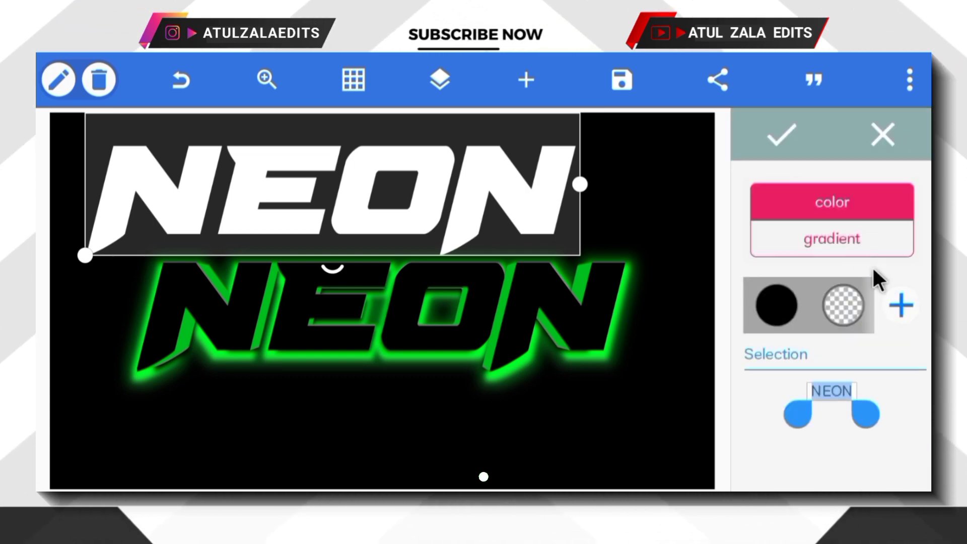
click(774, 306)
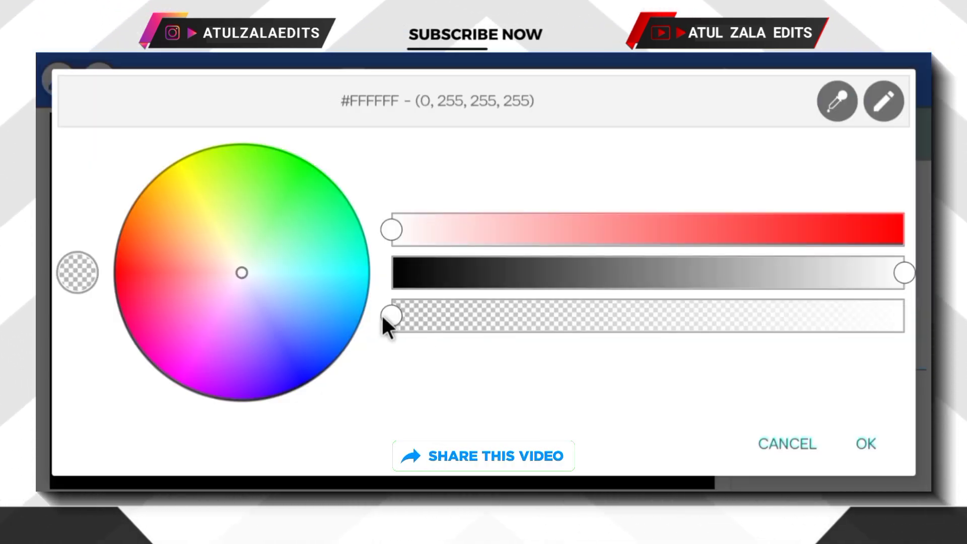
click(865, 443)
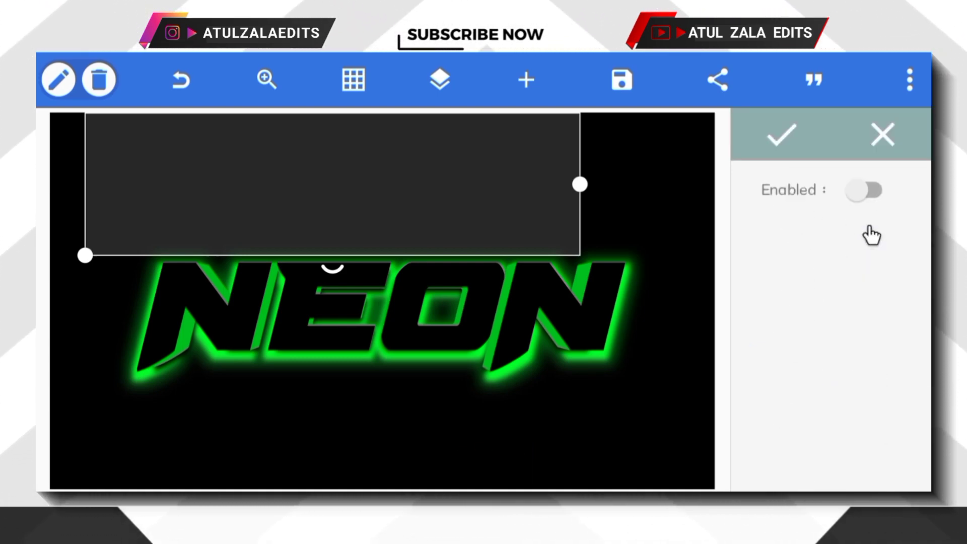
Give the copy a green-to-transparent gradient stroke of width 2.
click(864, 190)
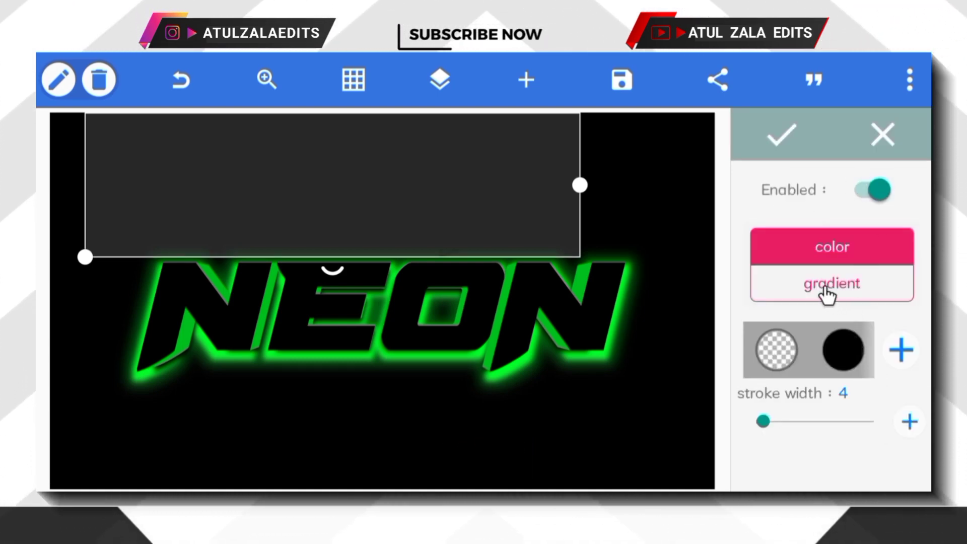
click(831, 283)
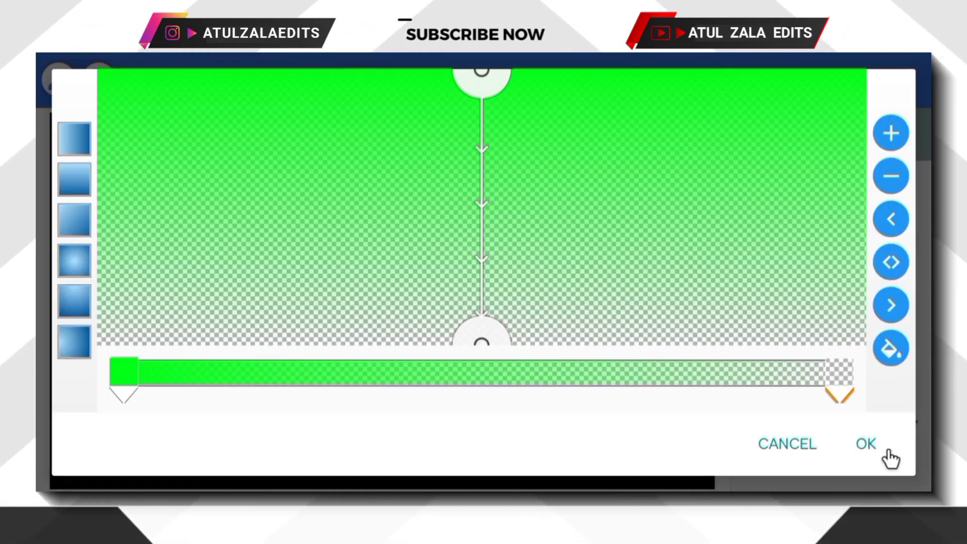
drag(483, 342, 482, 166)
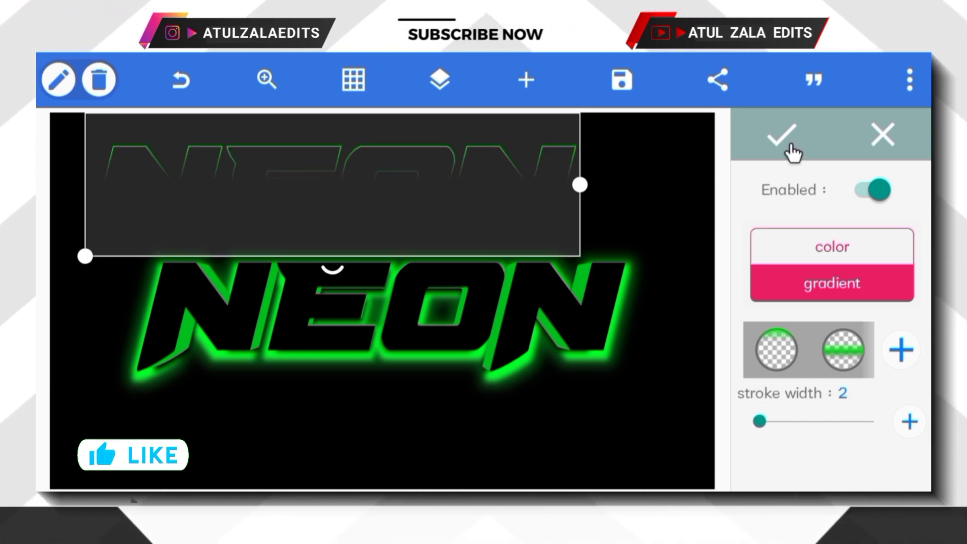
Flip the copy's stroke gradient direction downward so green lines the bottom edges.
click(782, 135)
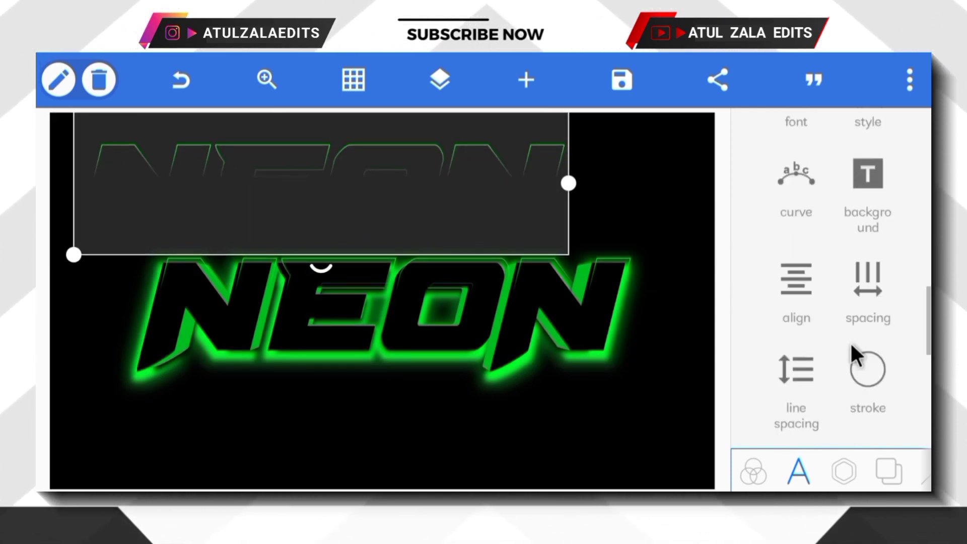
click(866, 376)
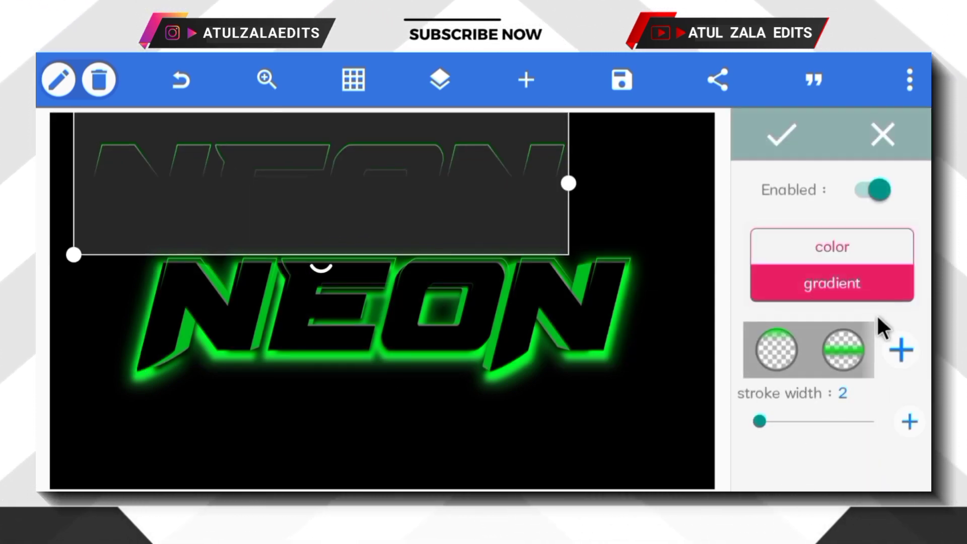
click(843, 351)
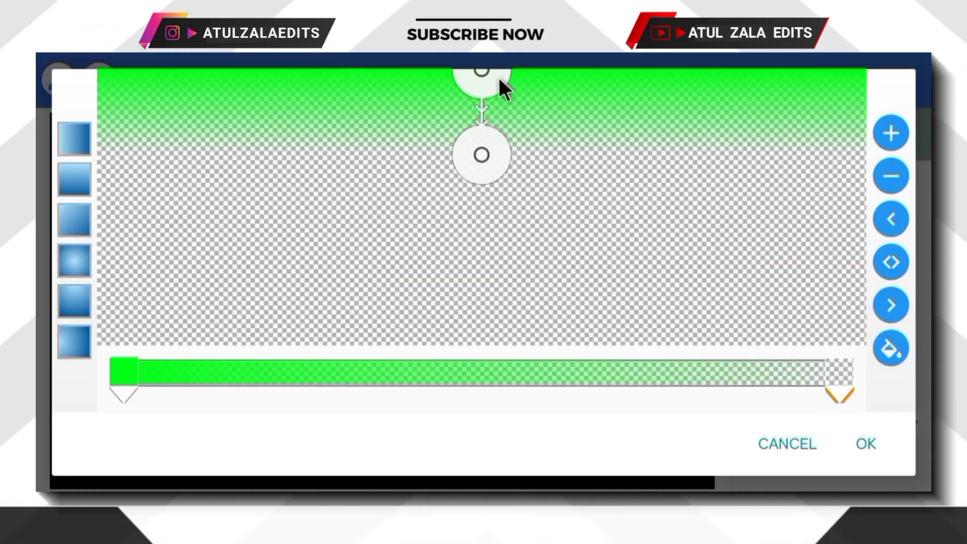
drag(481, 80, 487, 342)
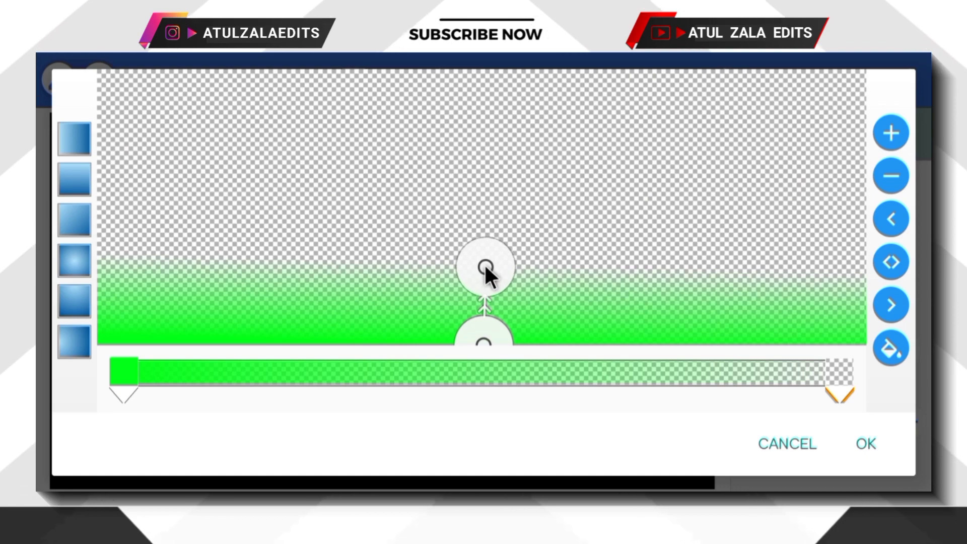
click(866, 443)
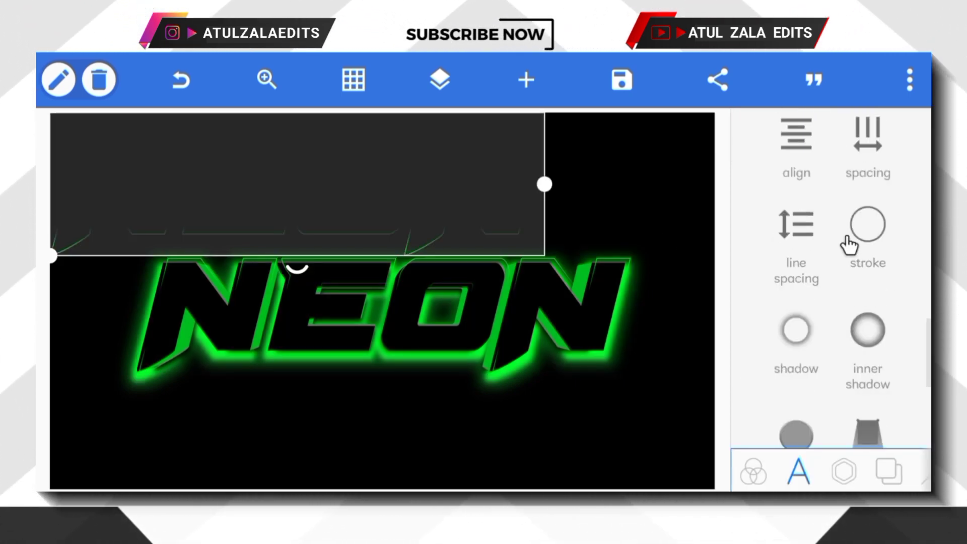
Move the stroke gradient's middle stop so green fades sooner, then confirm the aligned copy.
click(866, 241)
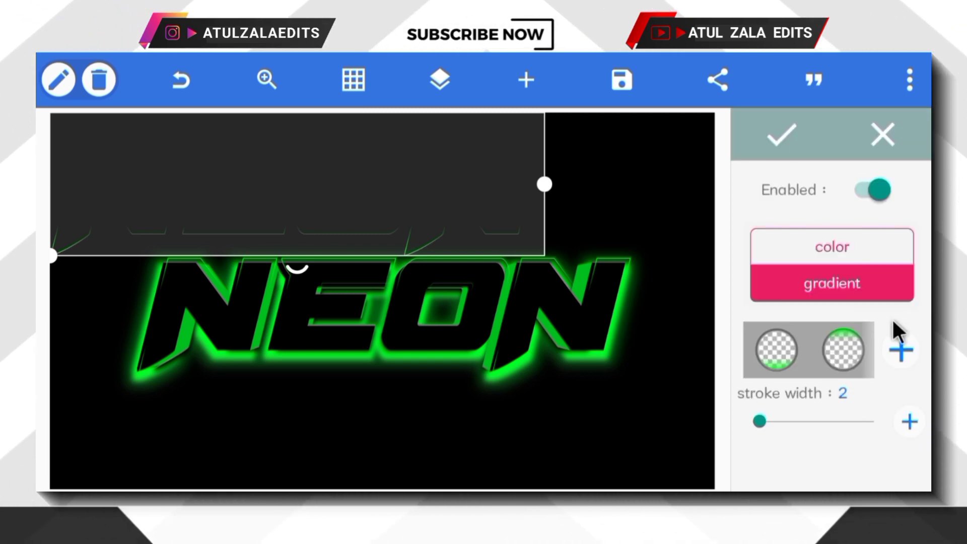
click(771, 351)
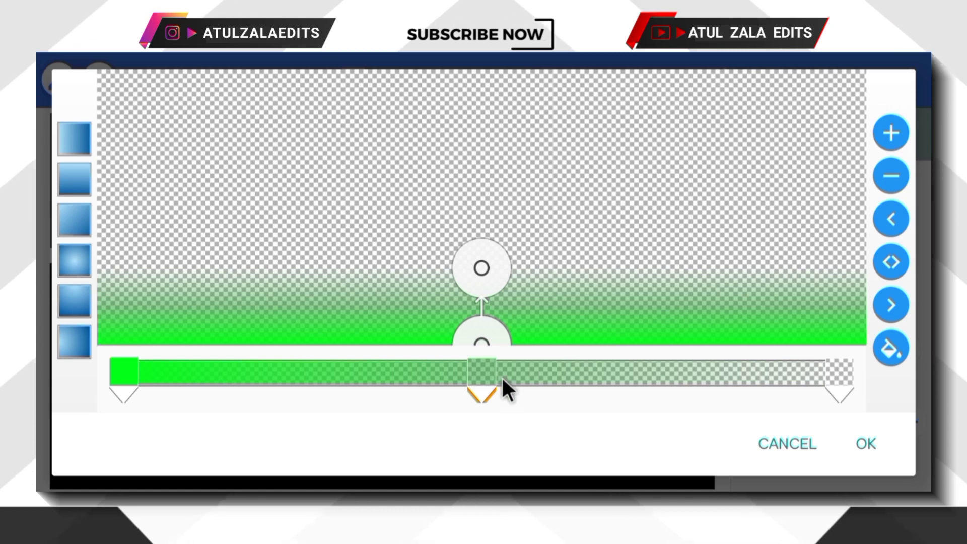
drag(480, 392, 132, 391)
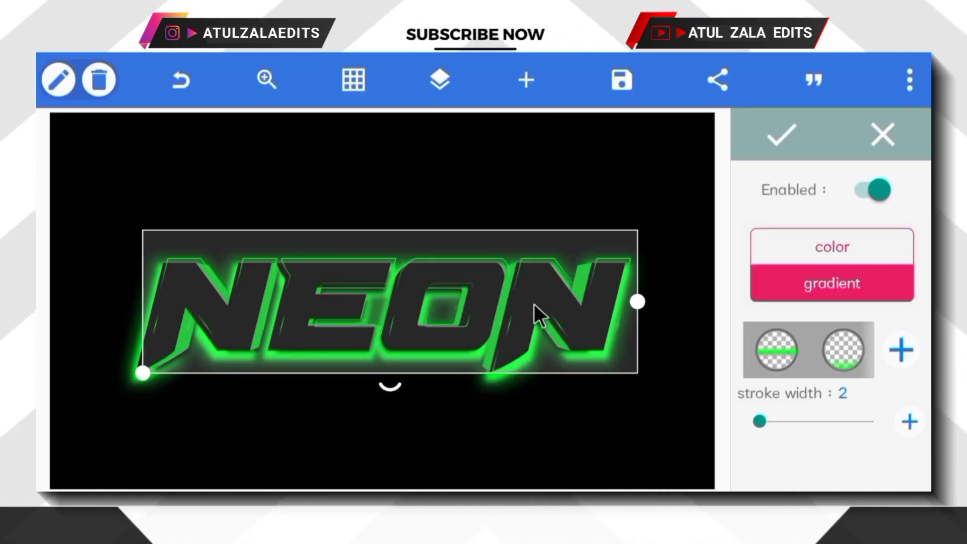
click(779, 135)
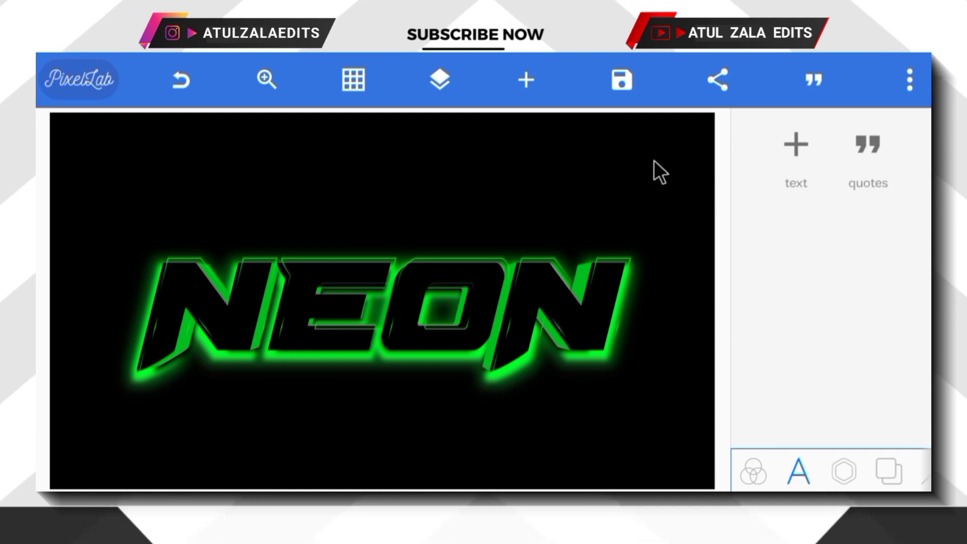
Save the glowing green NEON design and show it in full-screen preview.
click(621, 80)
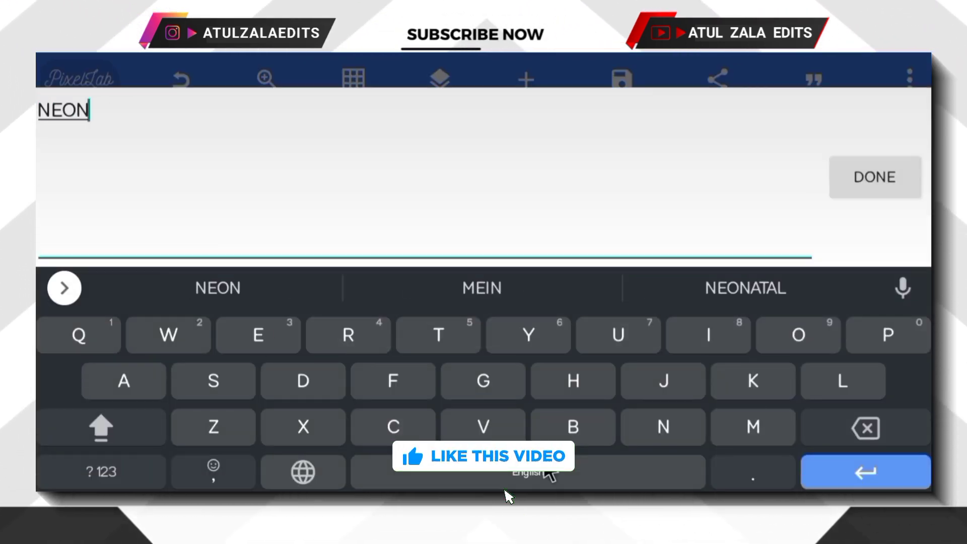
click(875, 177)
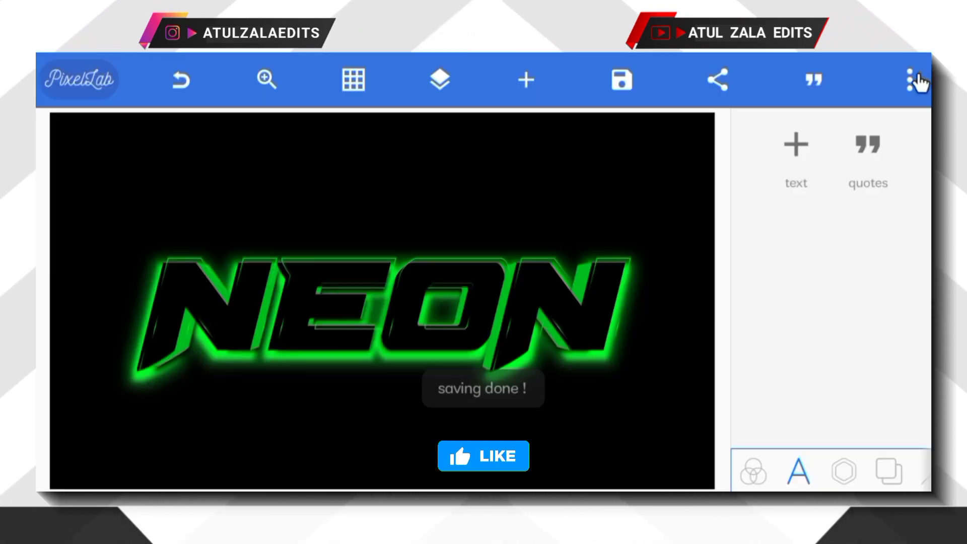
click(918, 79)
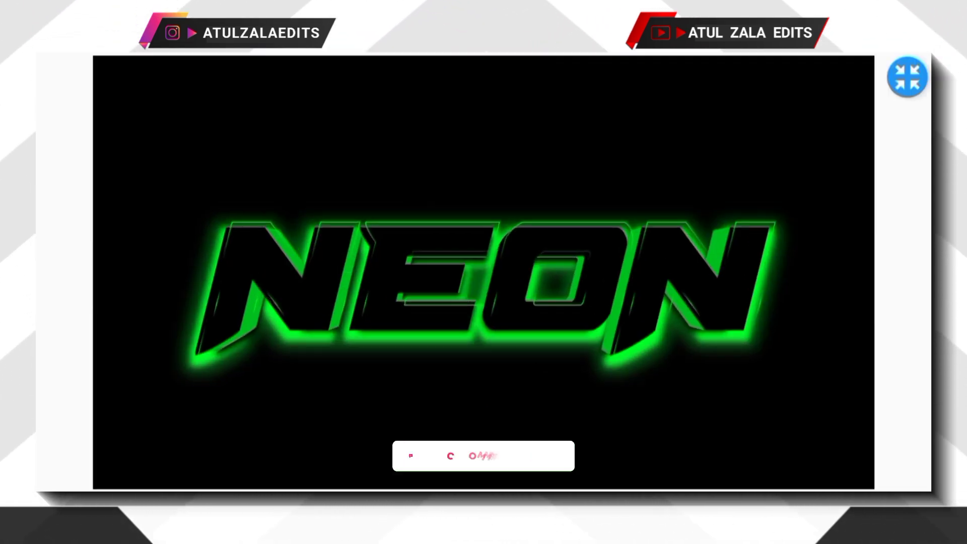